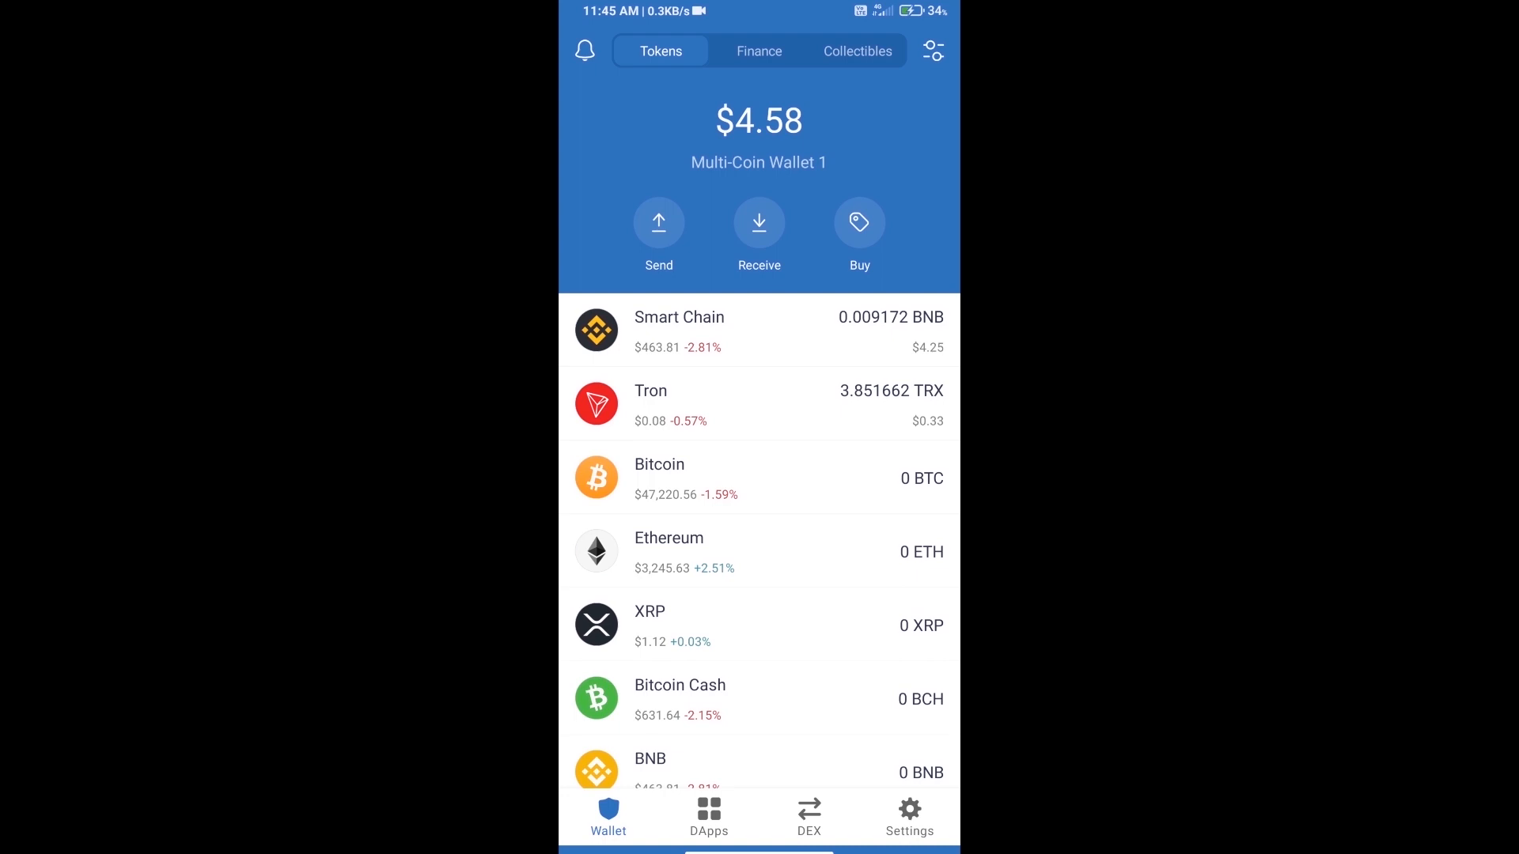
Find Smart Chain BNB through the wallet's token search.
click(859, 225)
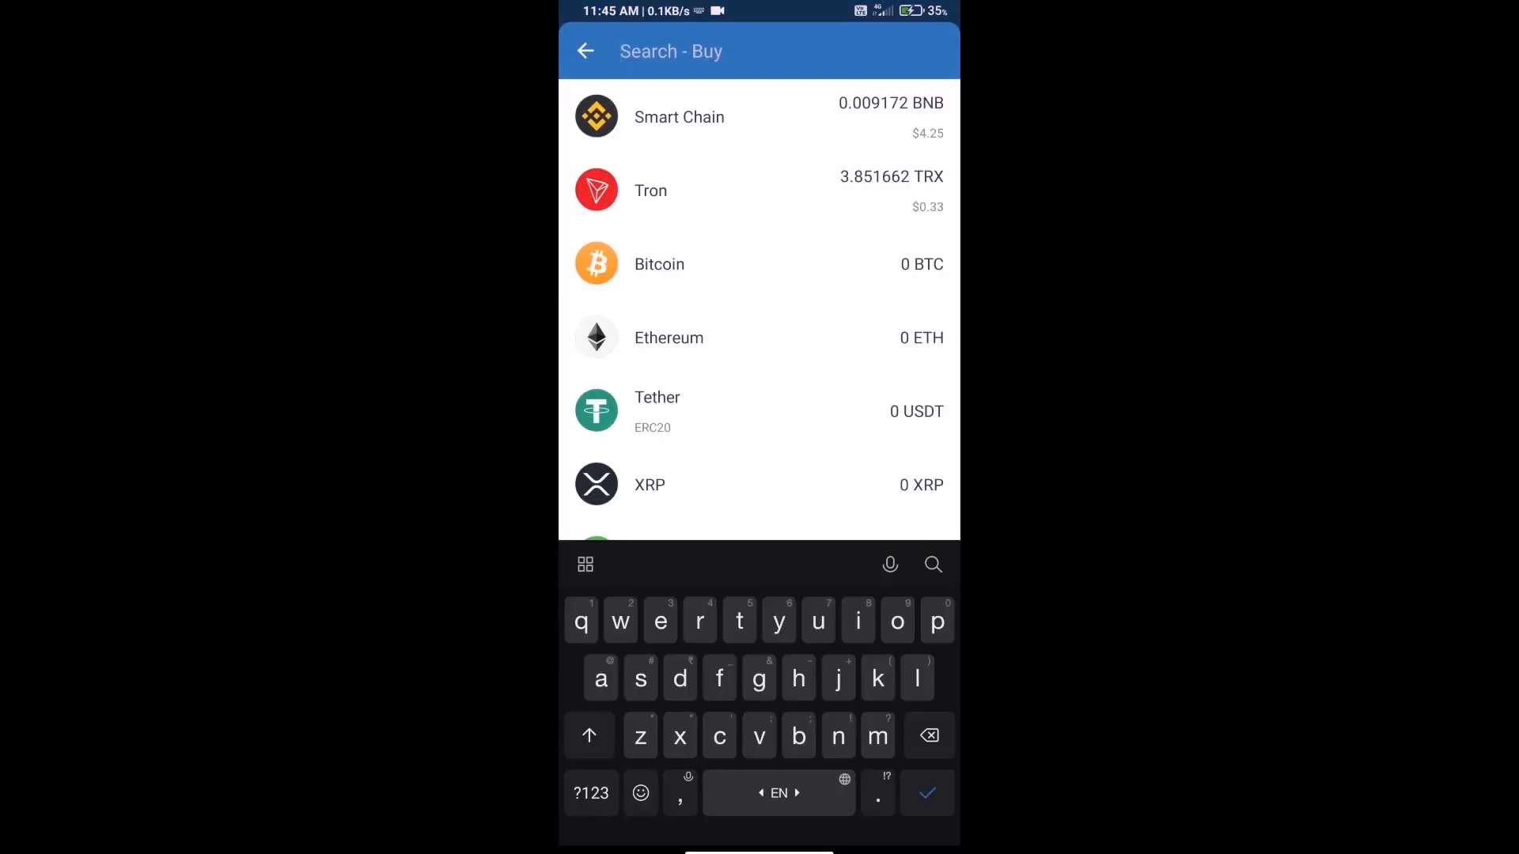
text(bnb)
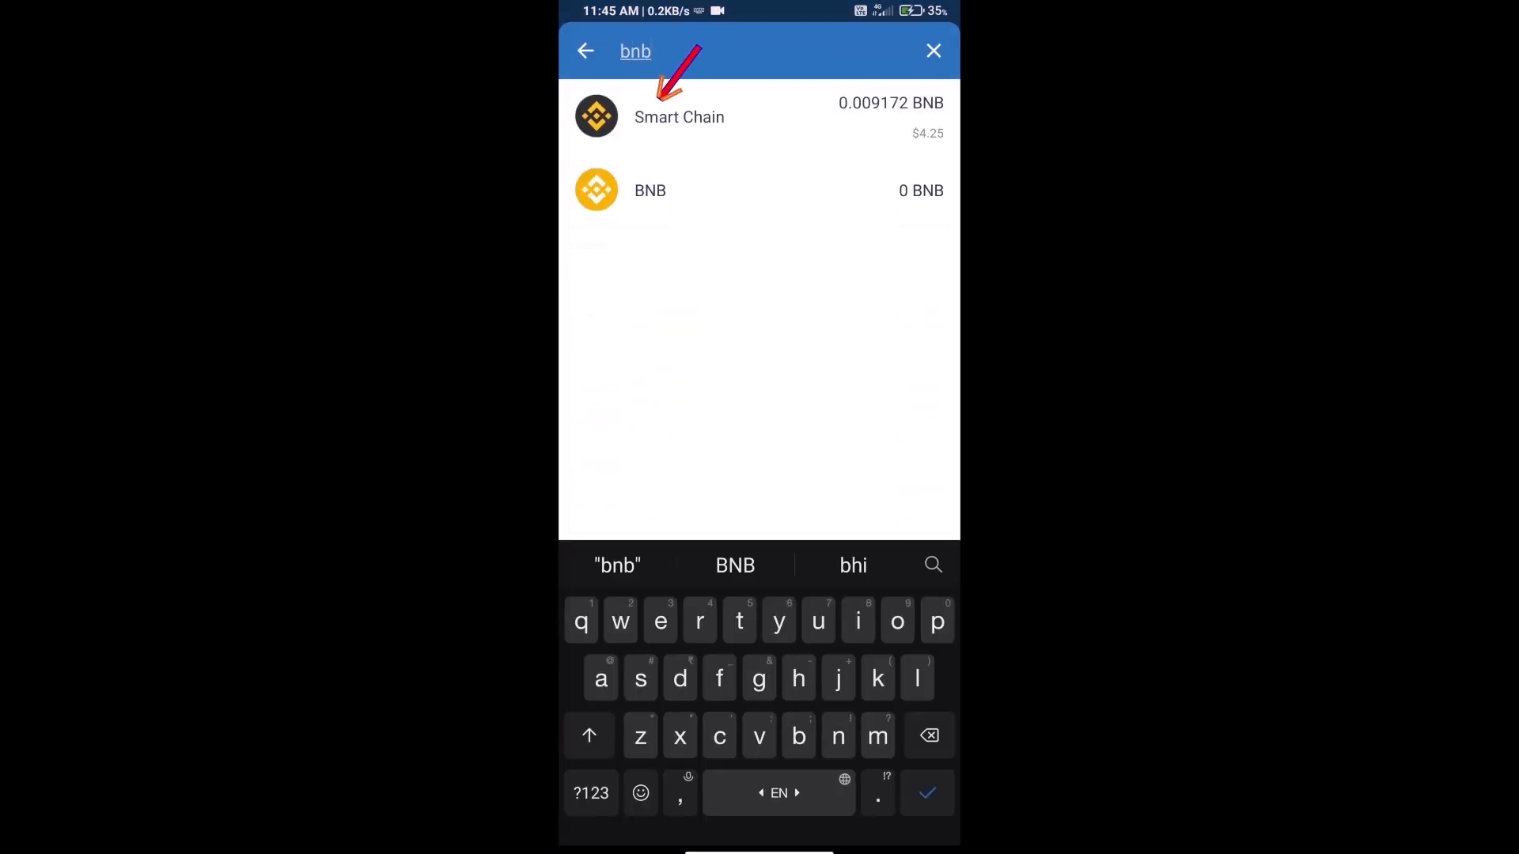
click(679, 117)
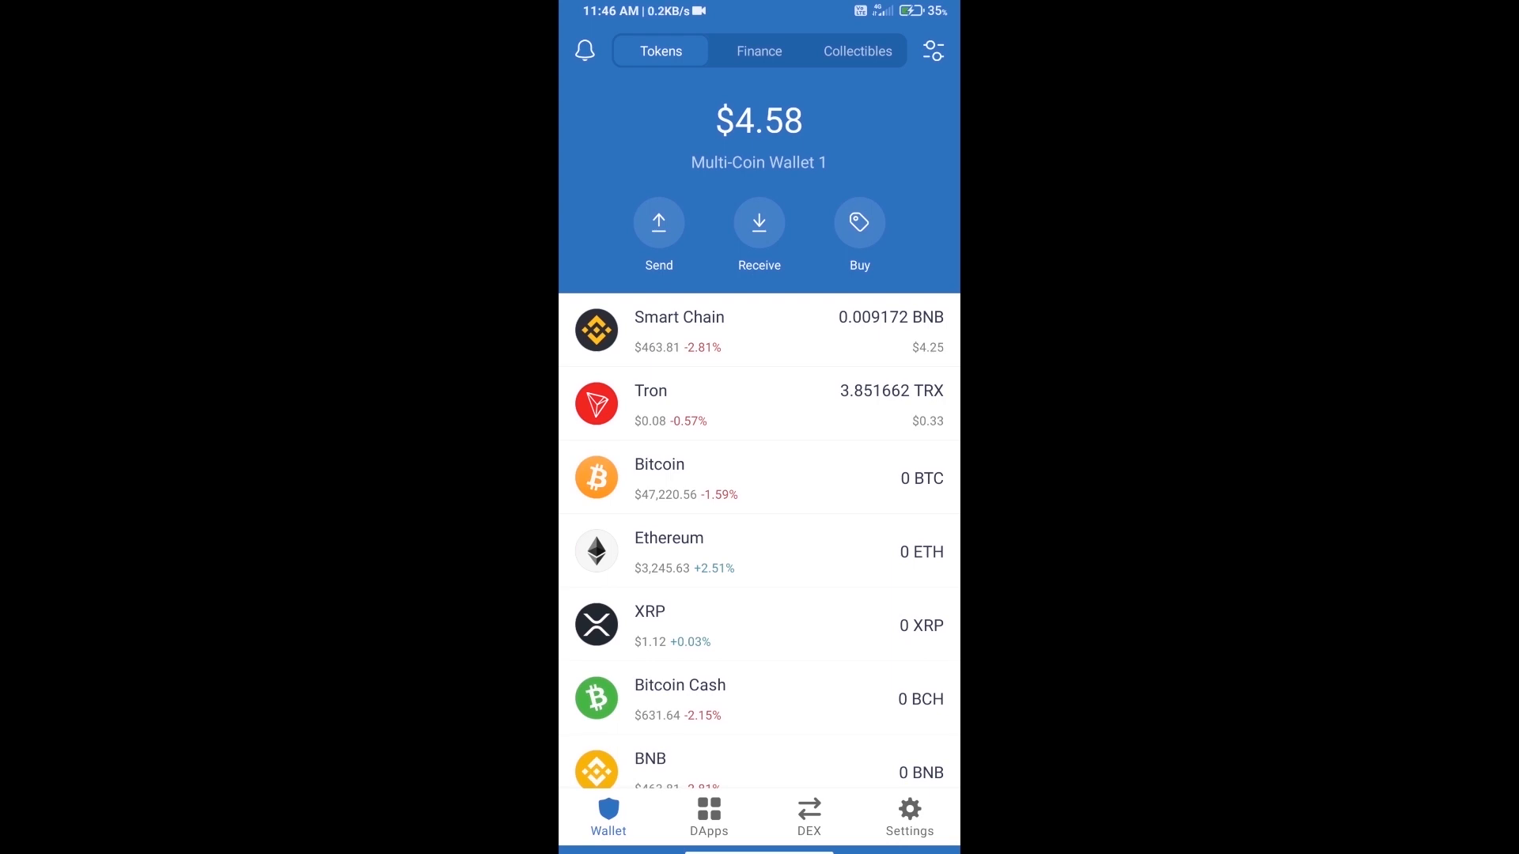
Reach the recently visited PancakeSwap site from the DApps list.
click(709, 810)
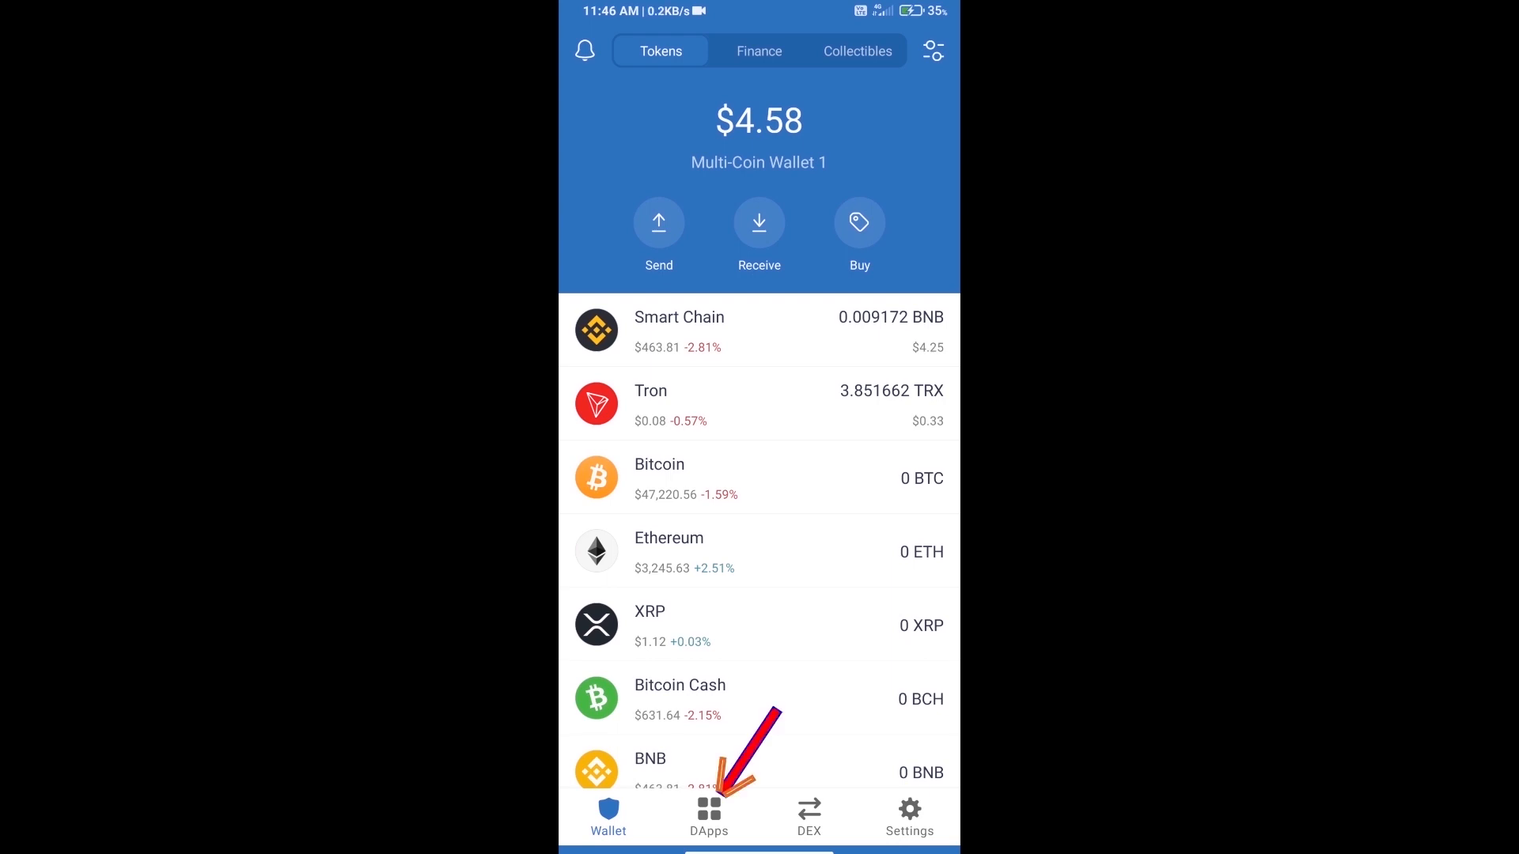
click(709, 810)
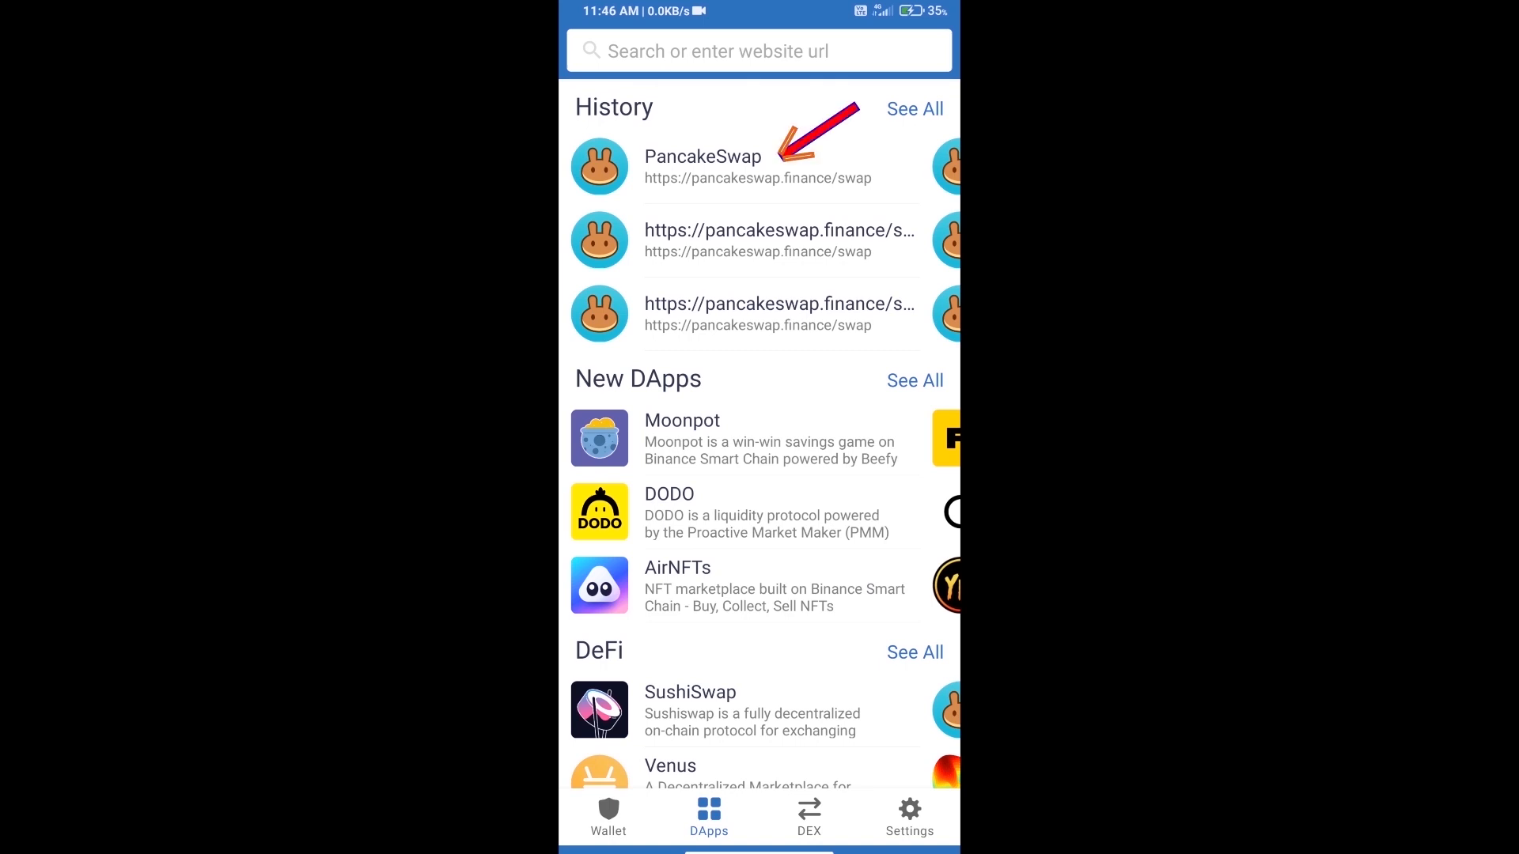
click(702, 156)
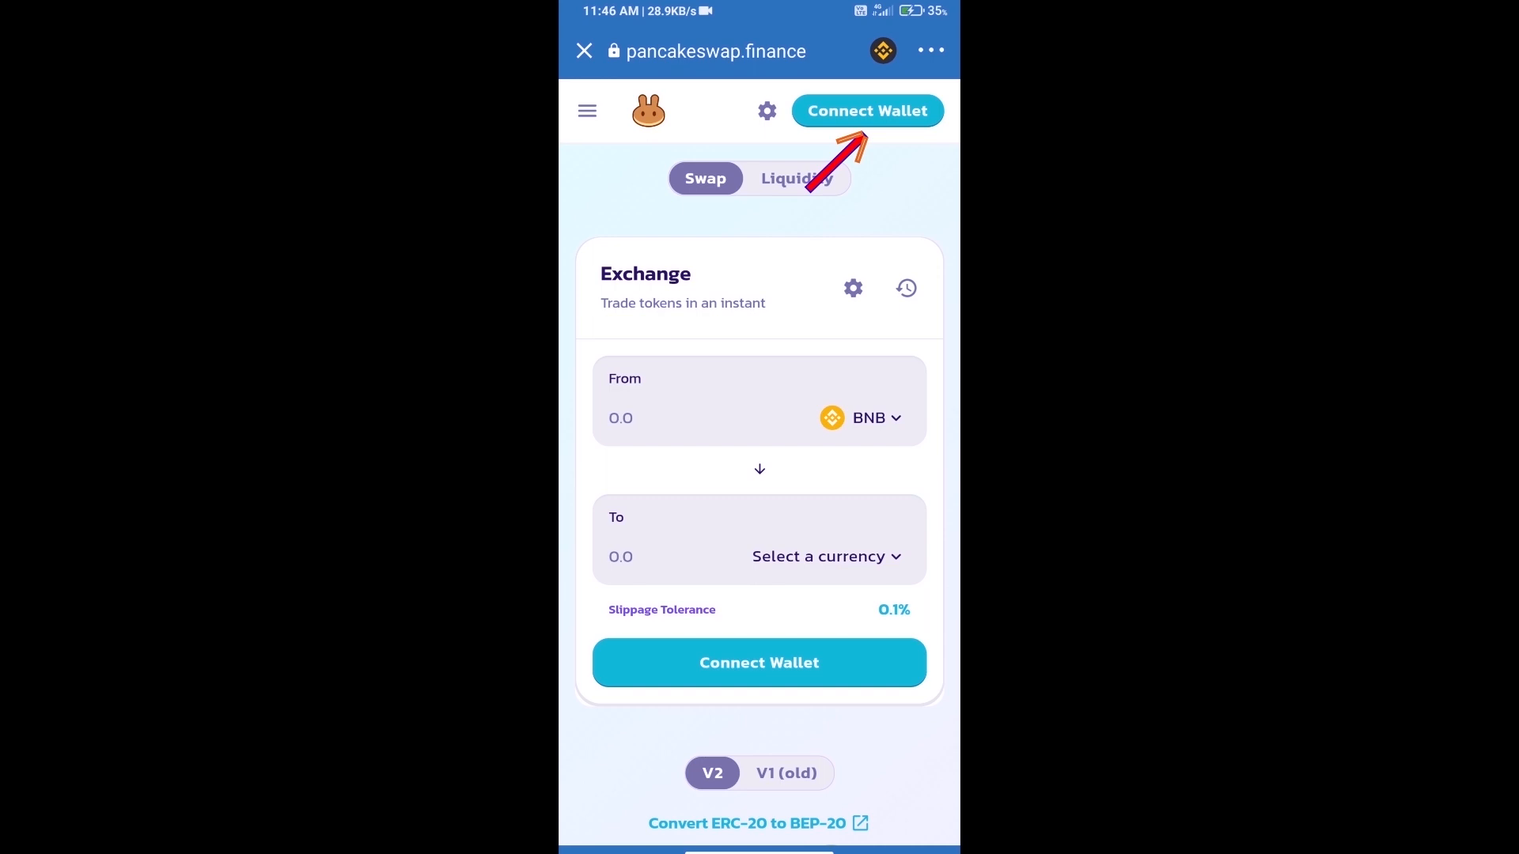
Connect Trust Wallet to PancakeSwap so the BNB balance 0.00917245 shows in the From field.
click(867, 111)
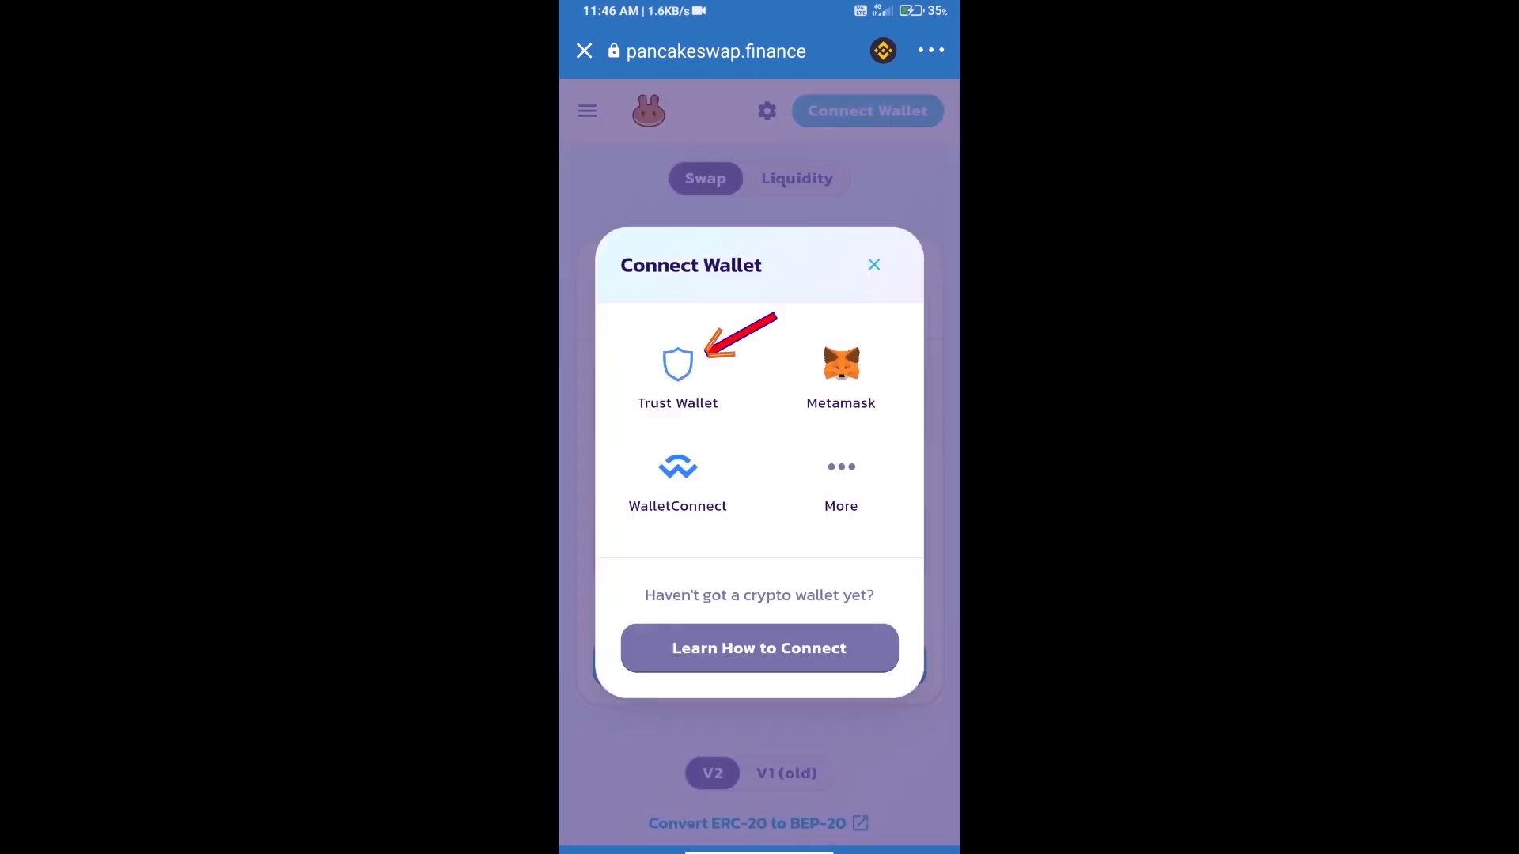
click(678, 364)
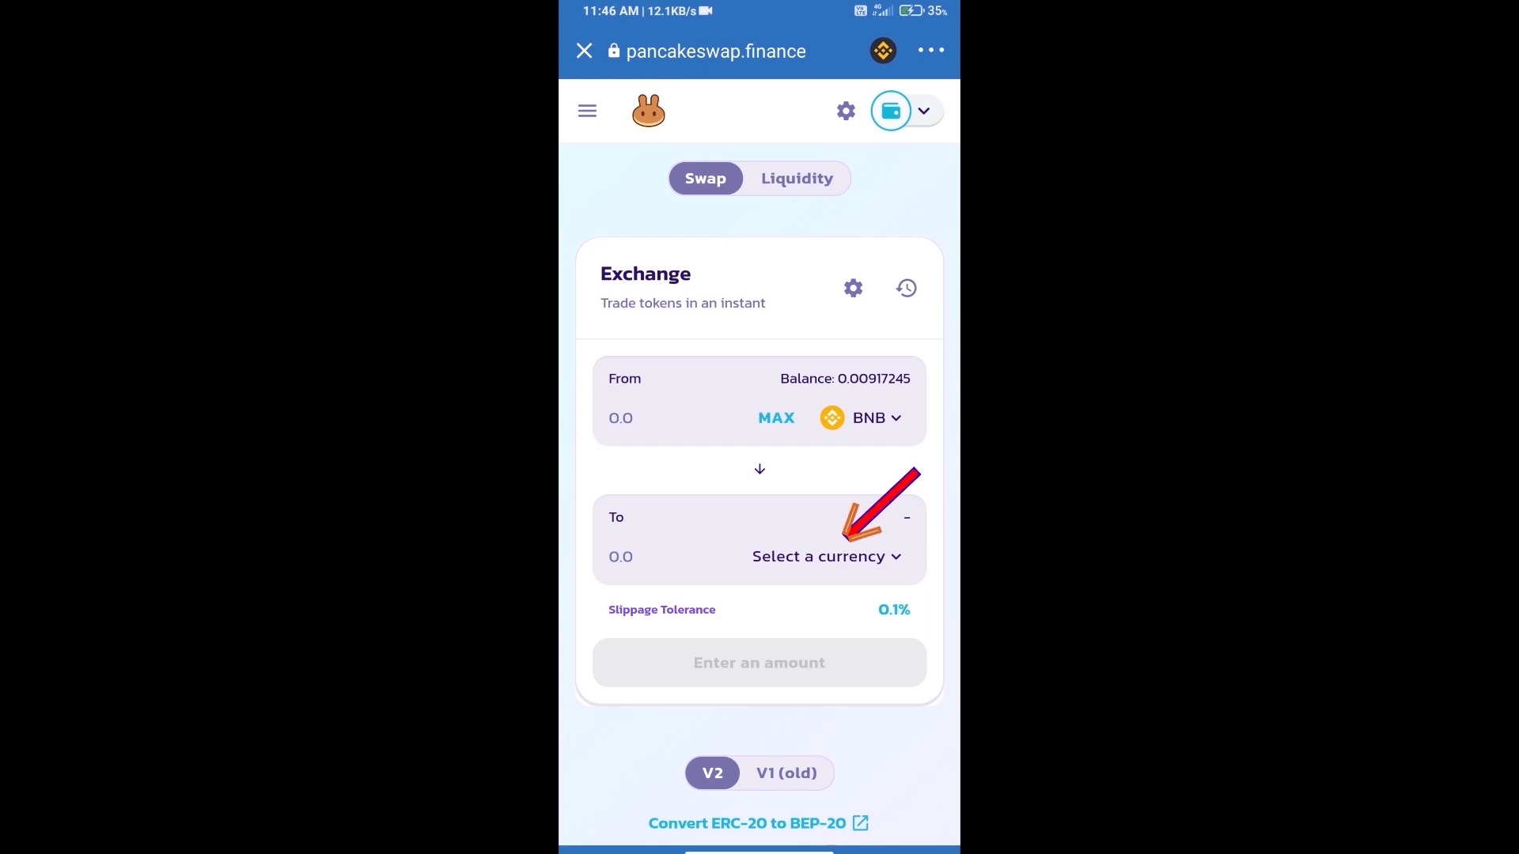
Import RoseFinance (ROF) by contract address, accept the risk warning, and make it the To token.
click(818, 557)
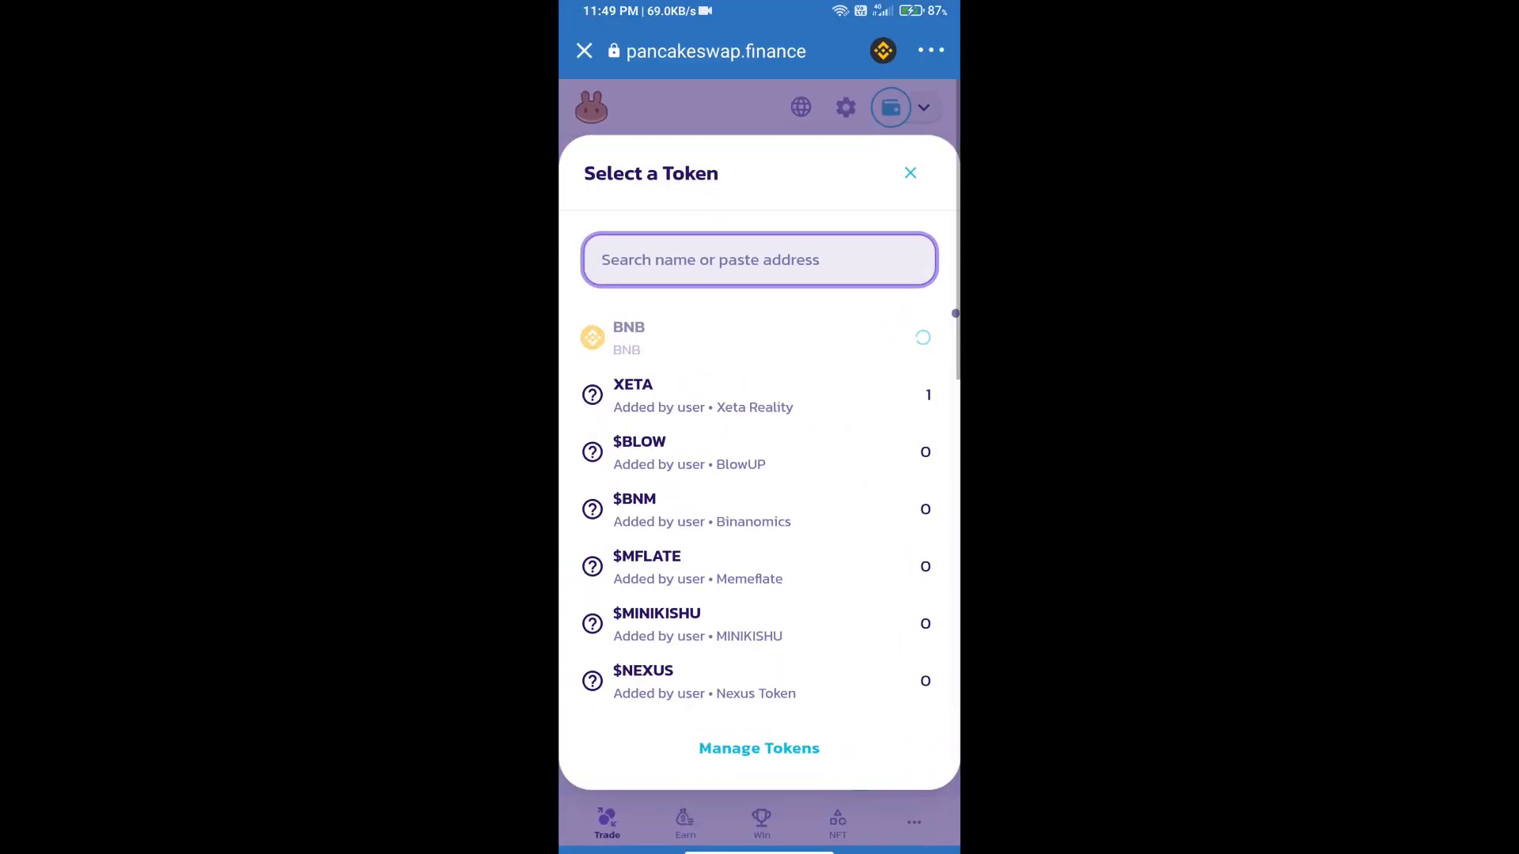
click(758, 259)
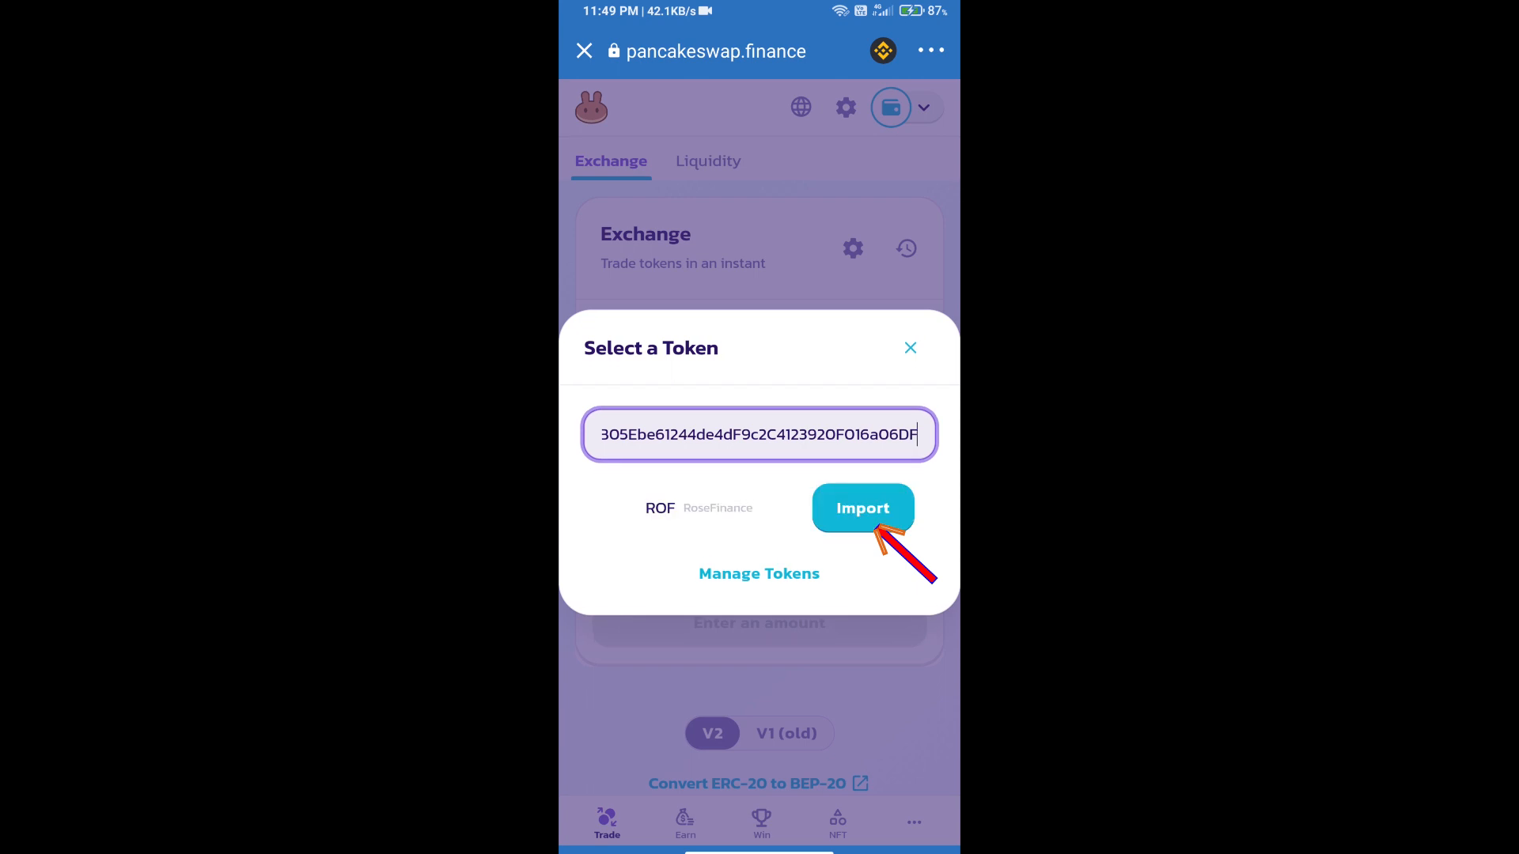
click(862, 508)
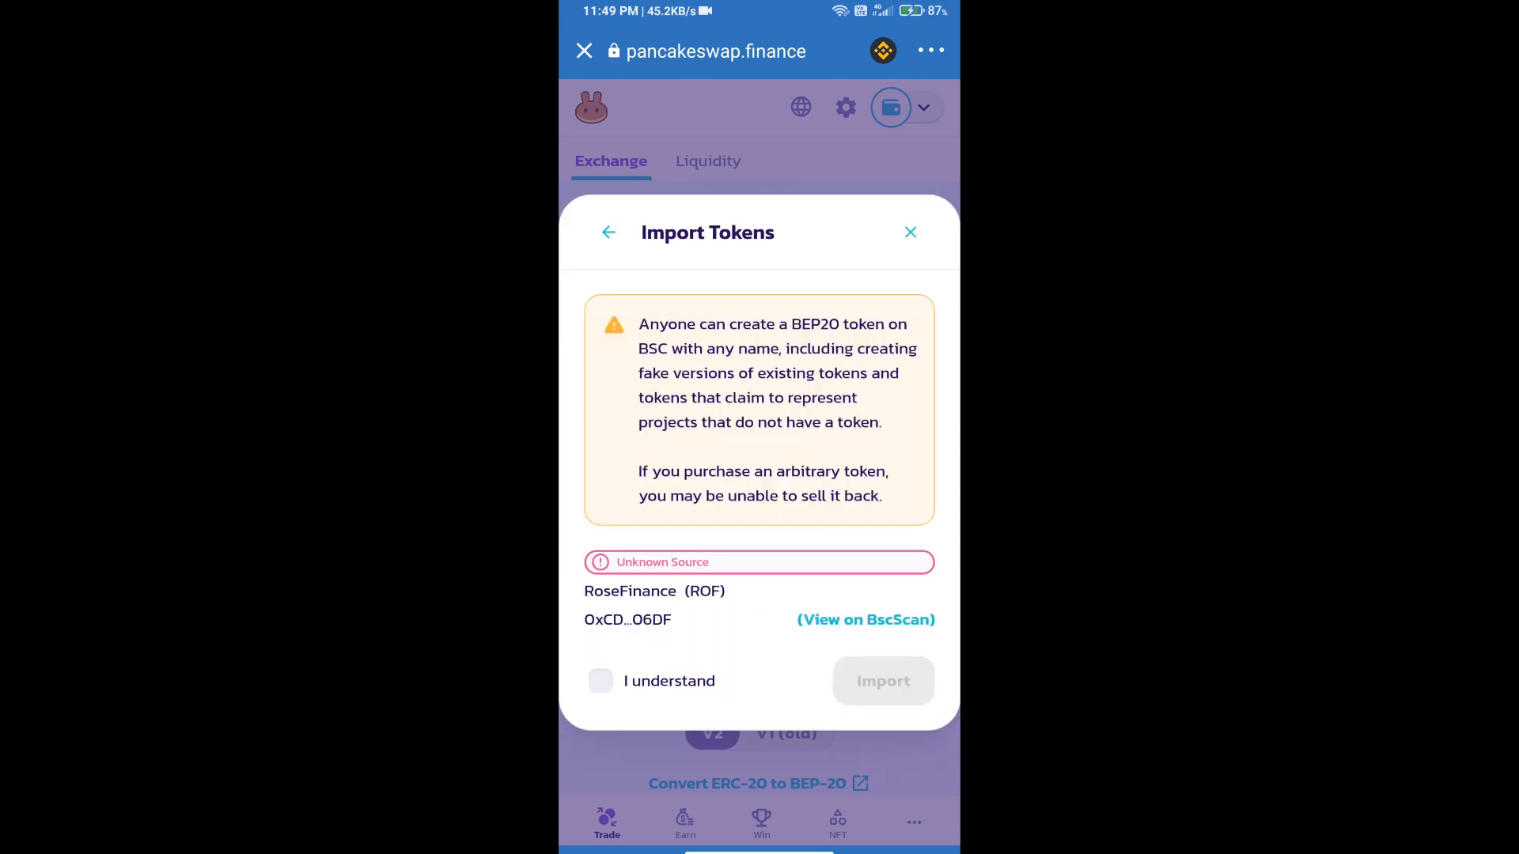
click(601, 680)
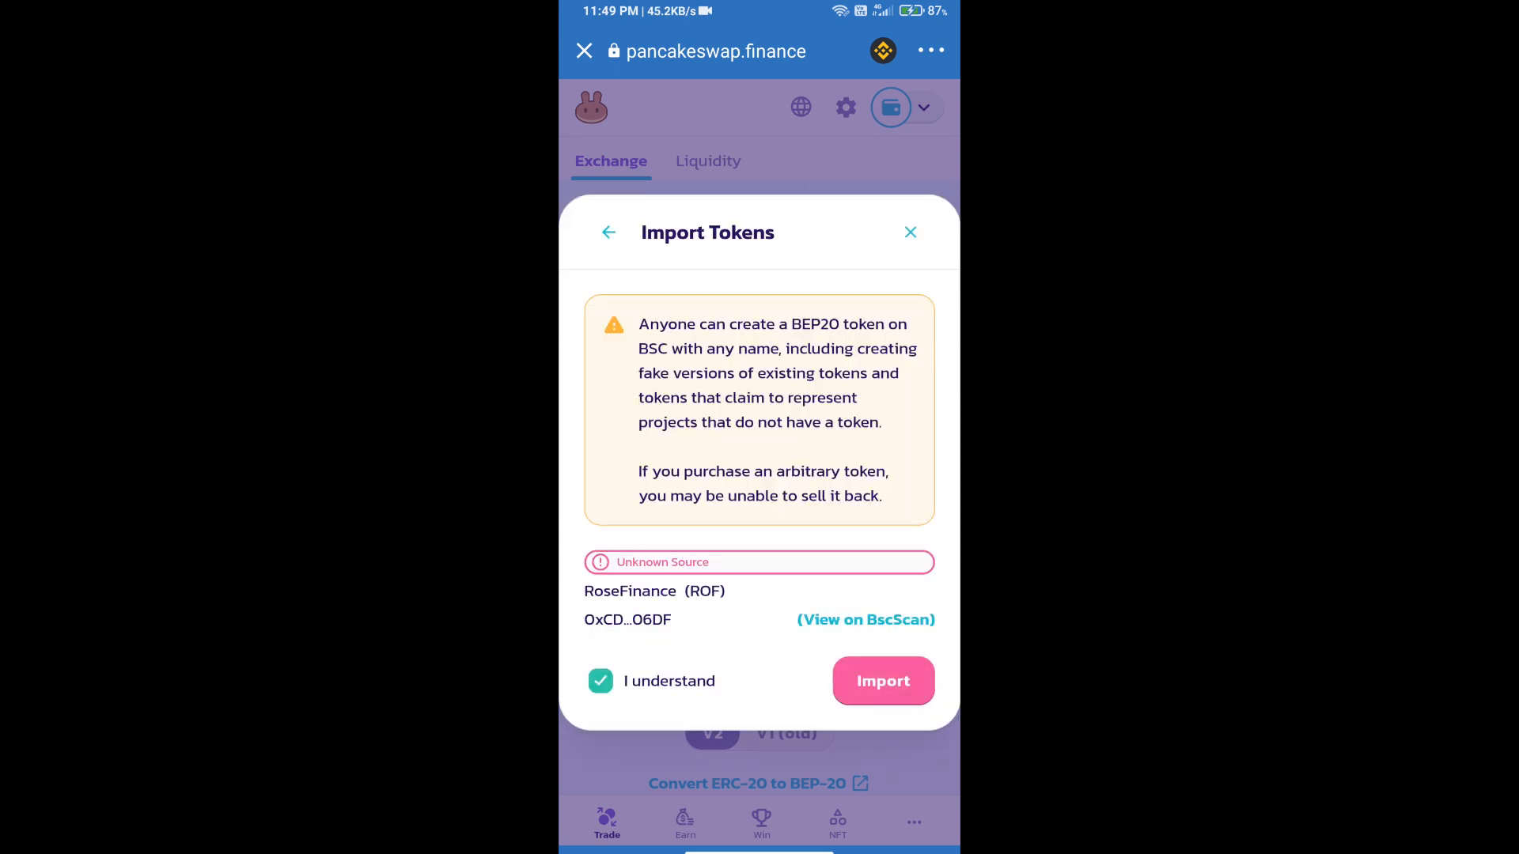
click(883, 681)
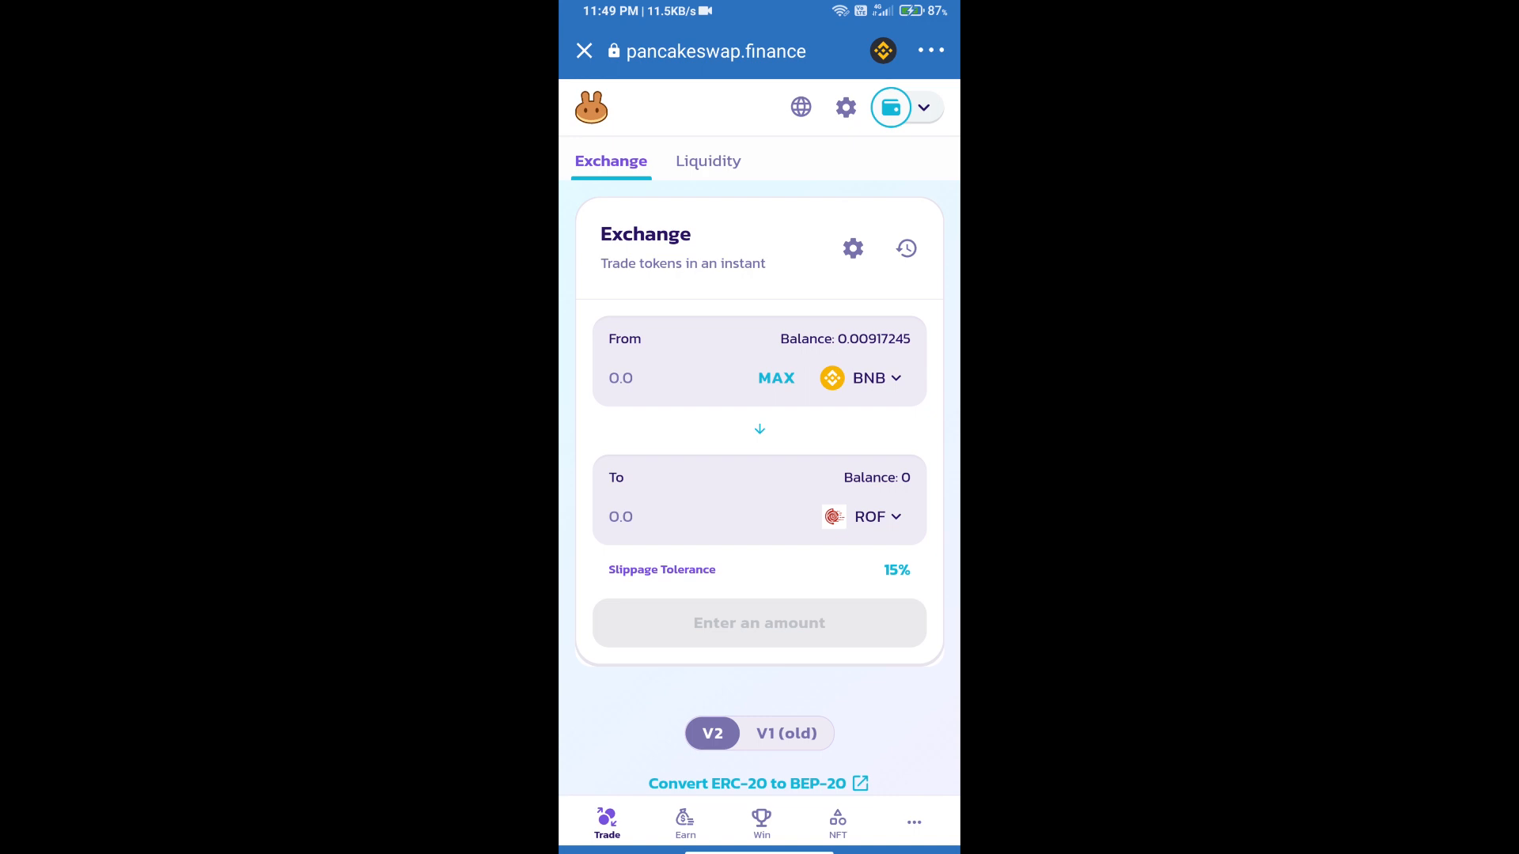
Choose 1.0% slippage tolerance in the swap settings for the BNB to ROF swap.
click(851, 247)
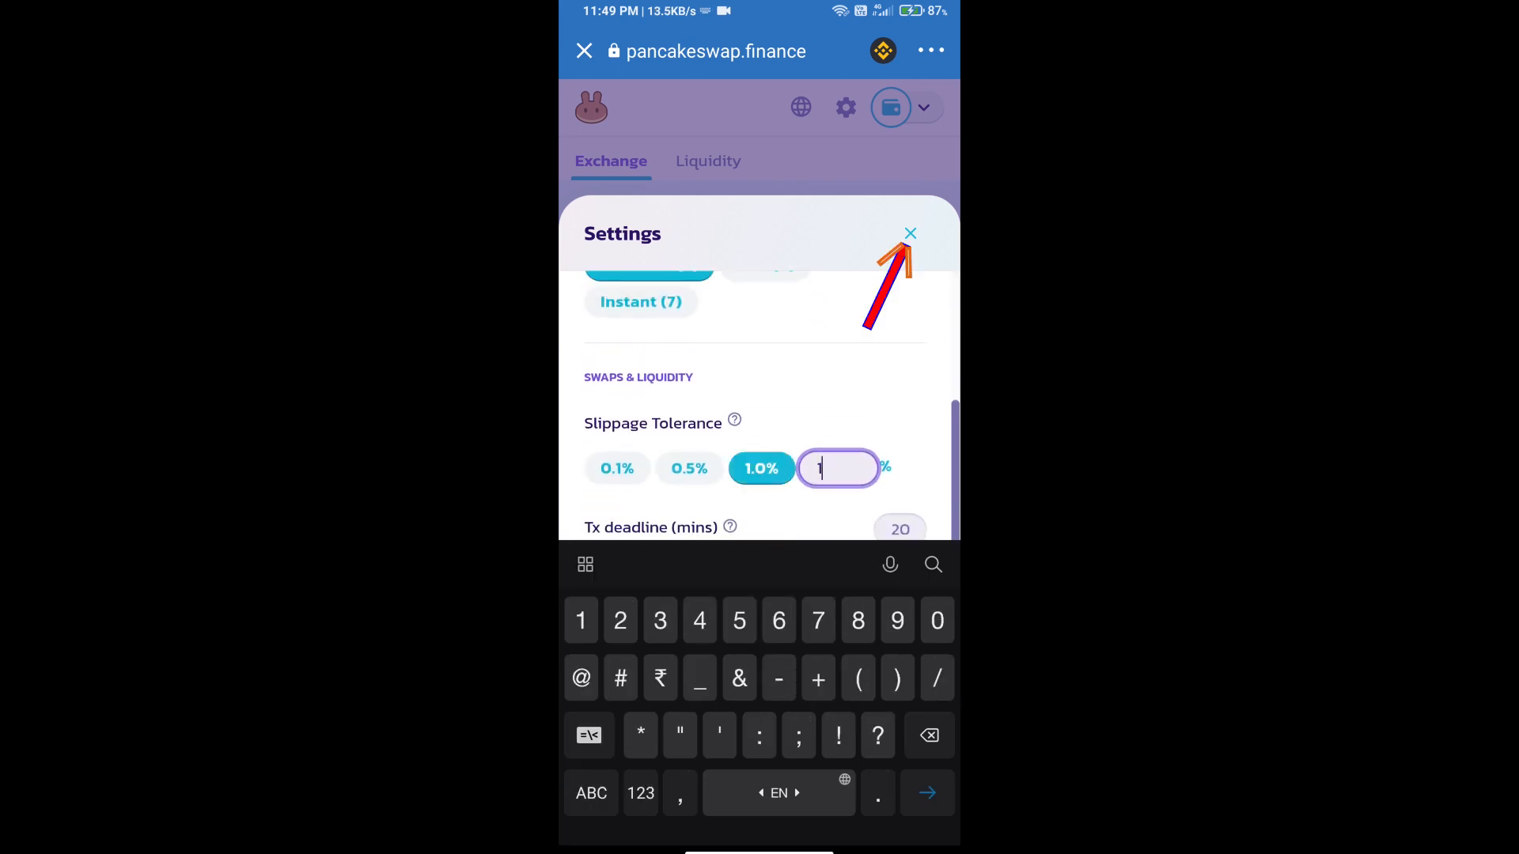
click(910, 234)
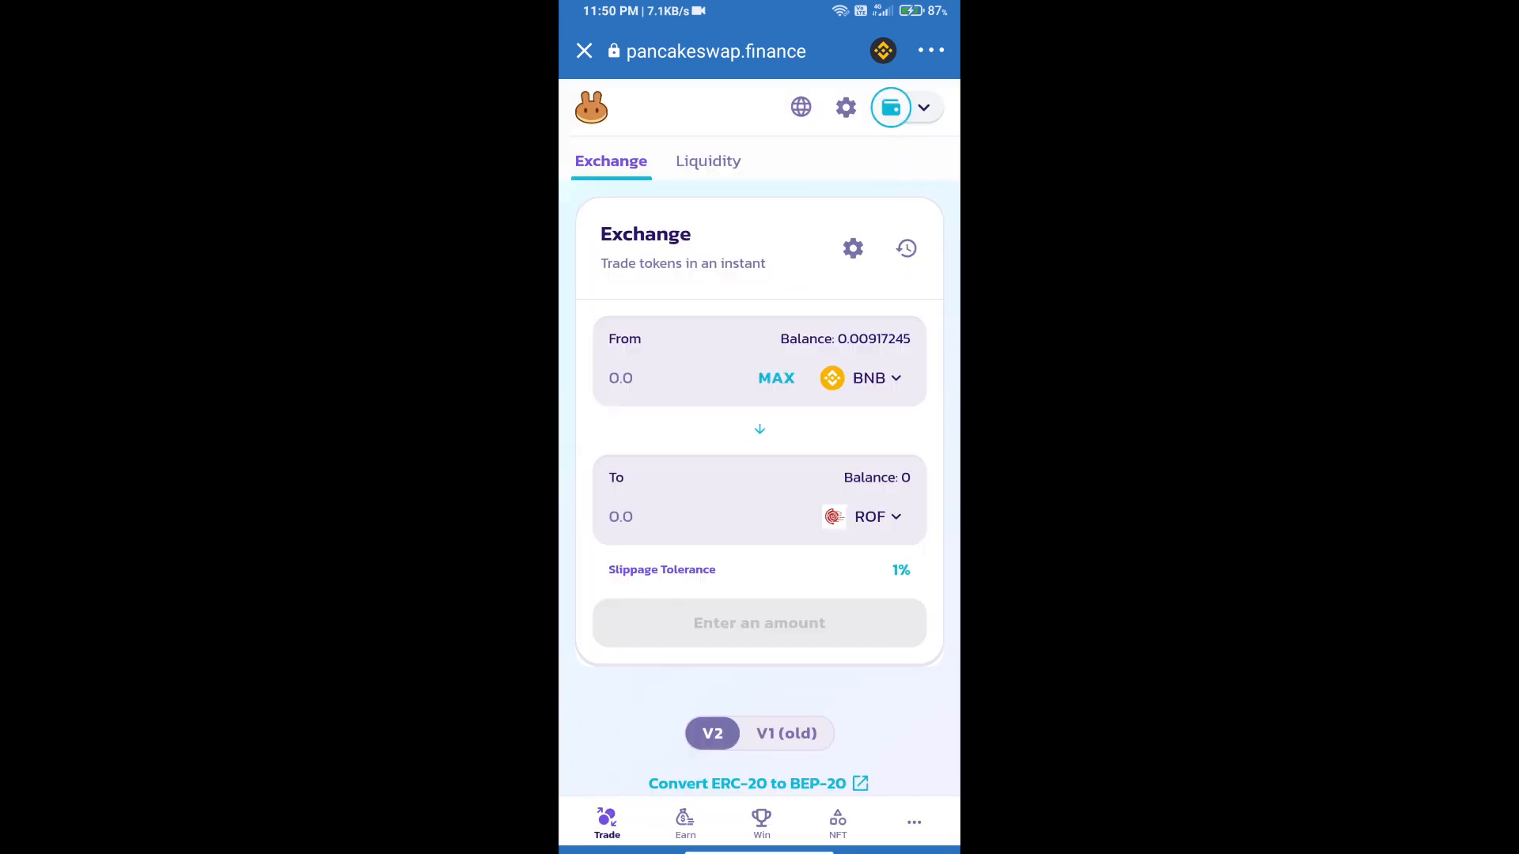
Enter 100 ROF as the received amount and confirm the swap, bringing up Trust Wallet's approval.
text(100)
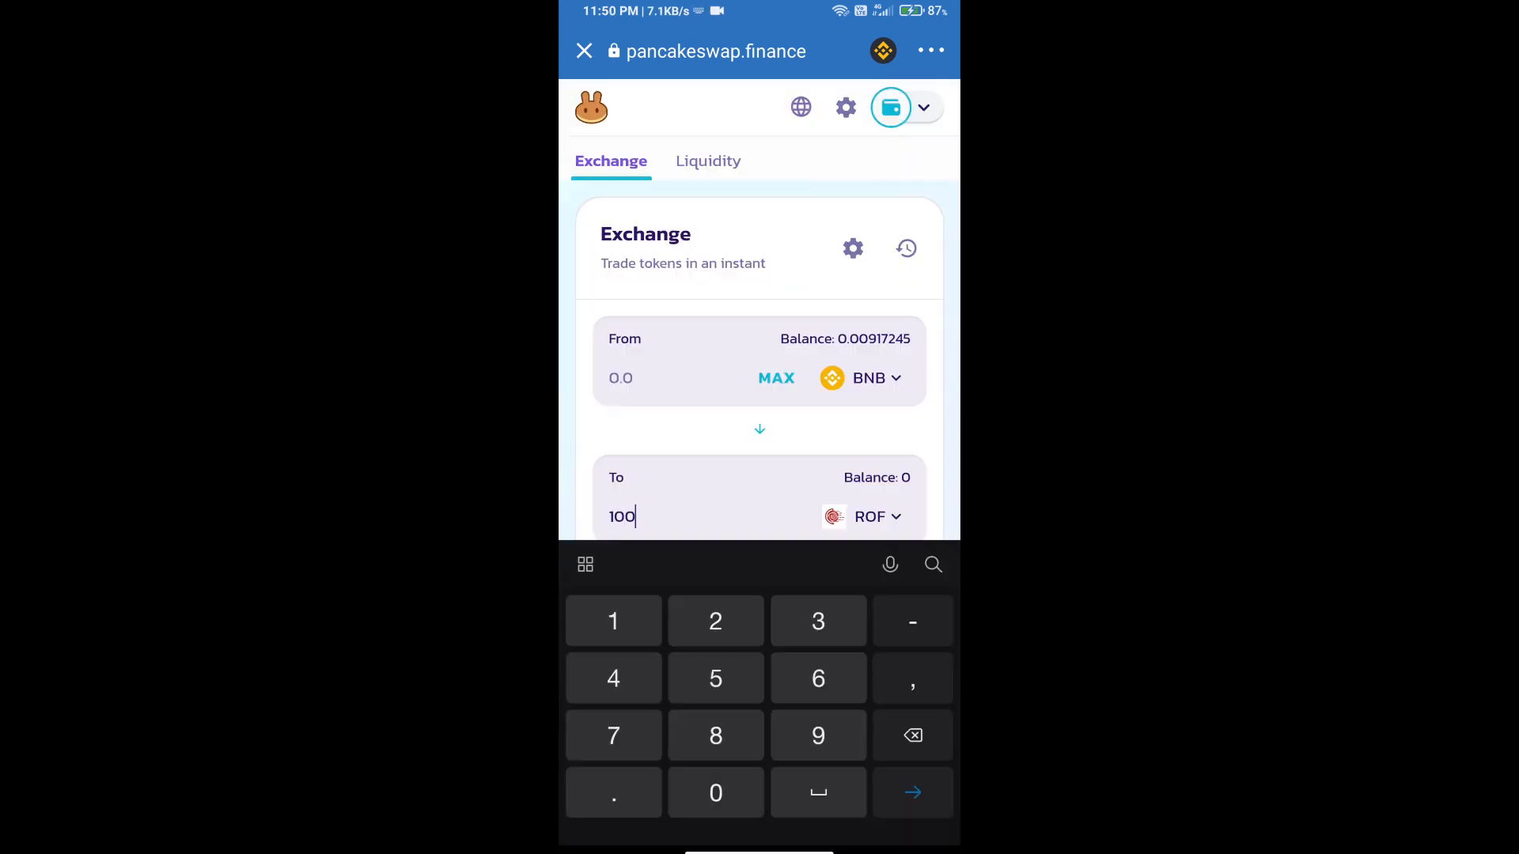
scroll(down, 3)
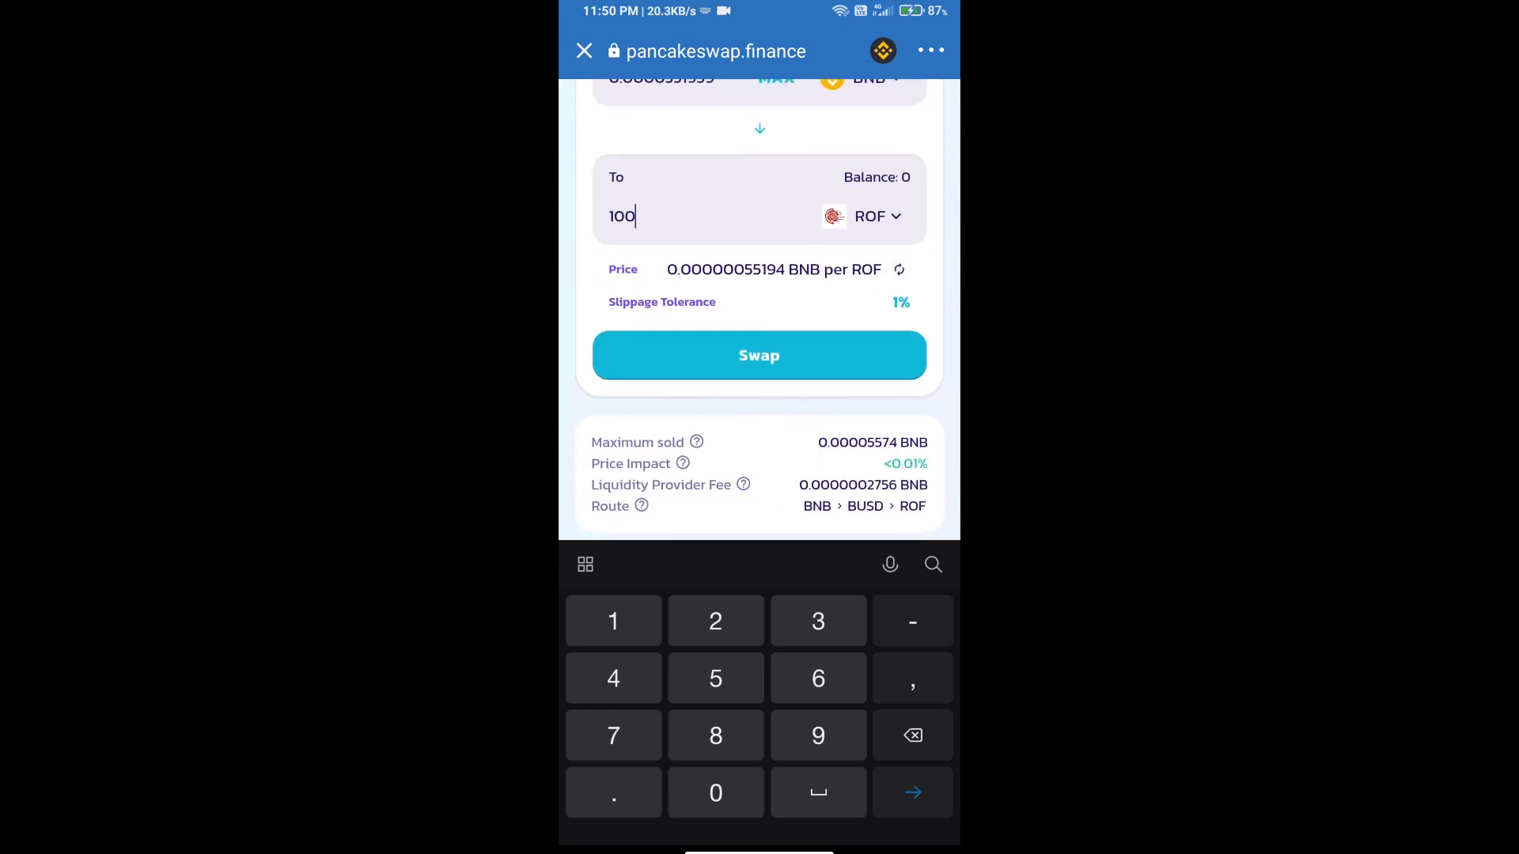
click(759, 354)
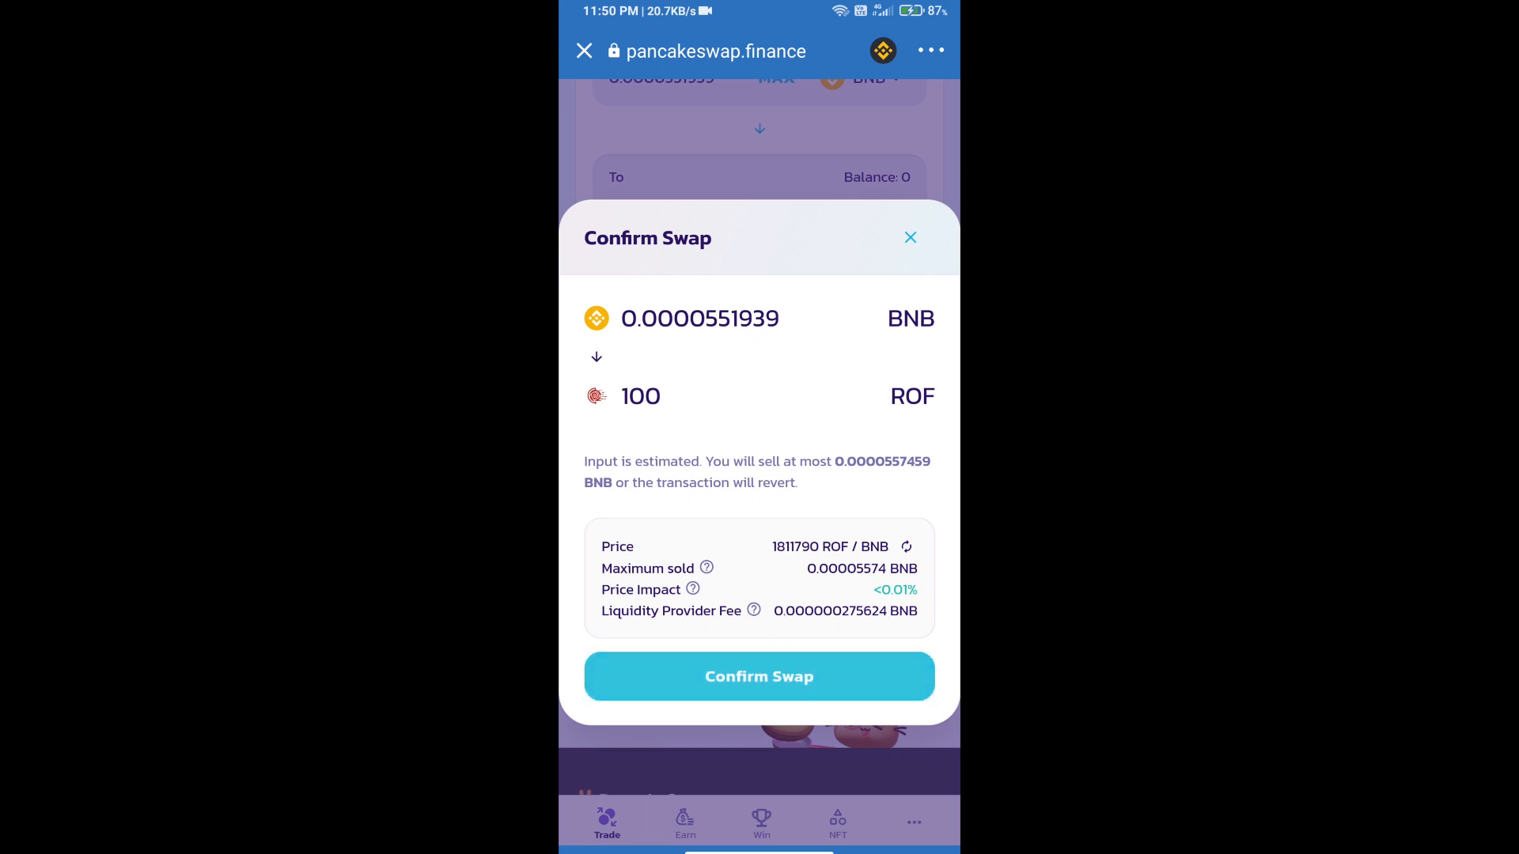
click(760, 677)
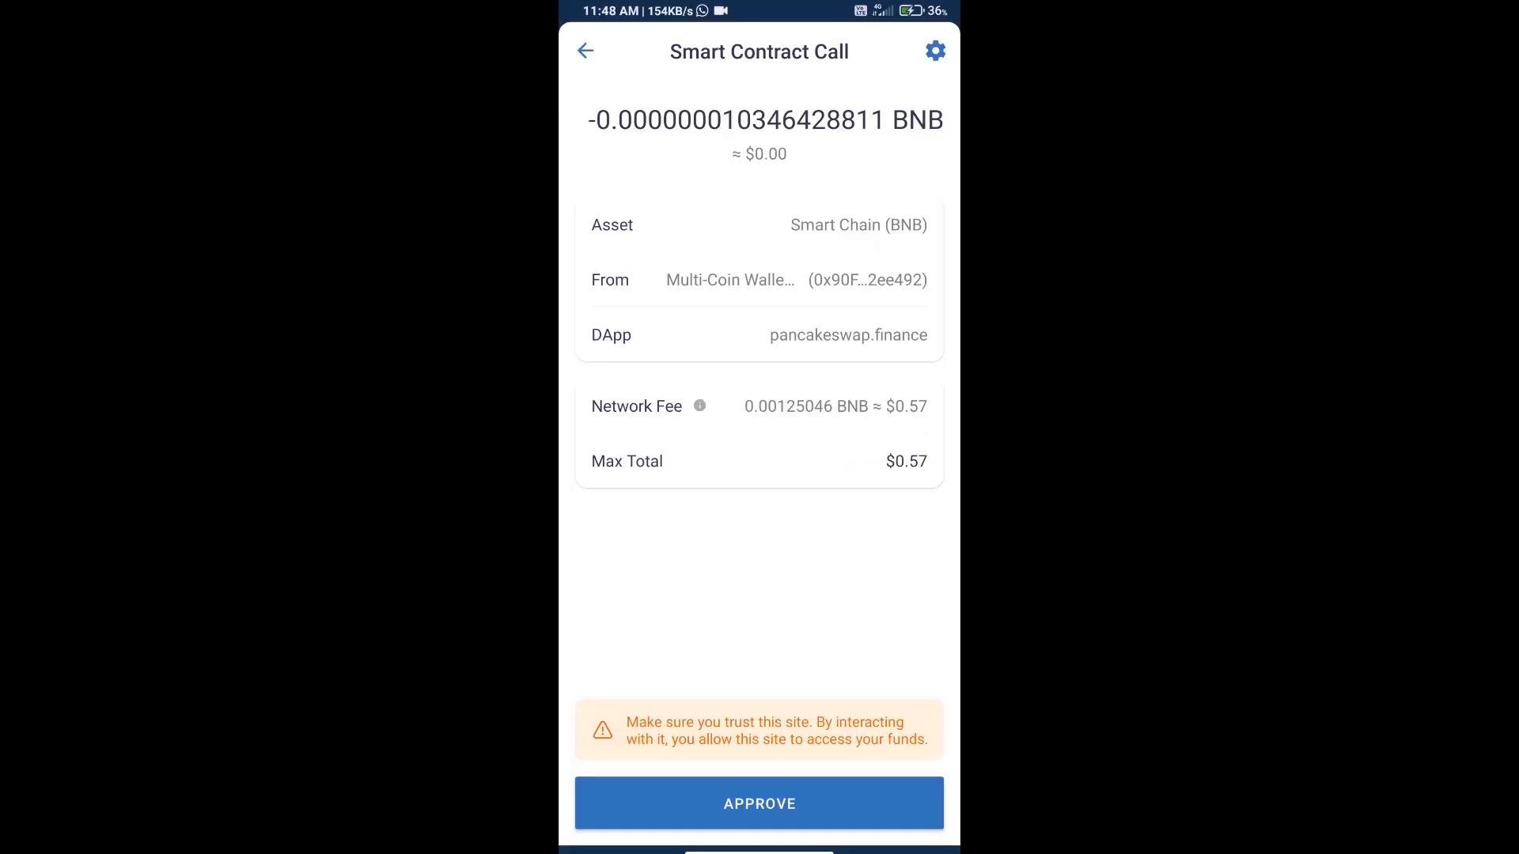